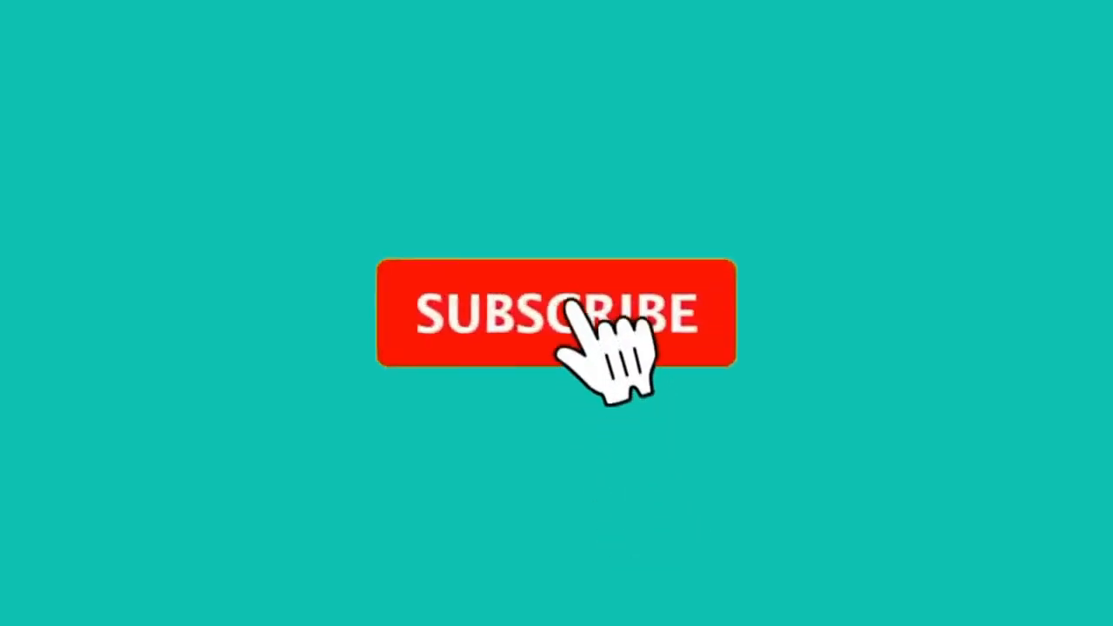
Play the outro: SUBSCRIBE turns to grey SUBSCRIBED with YouTube logo and notification bell
left_click(556, 313)
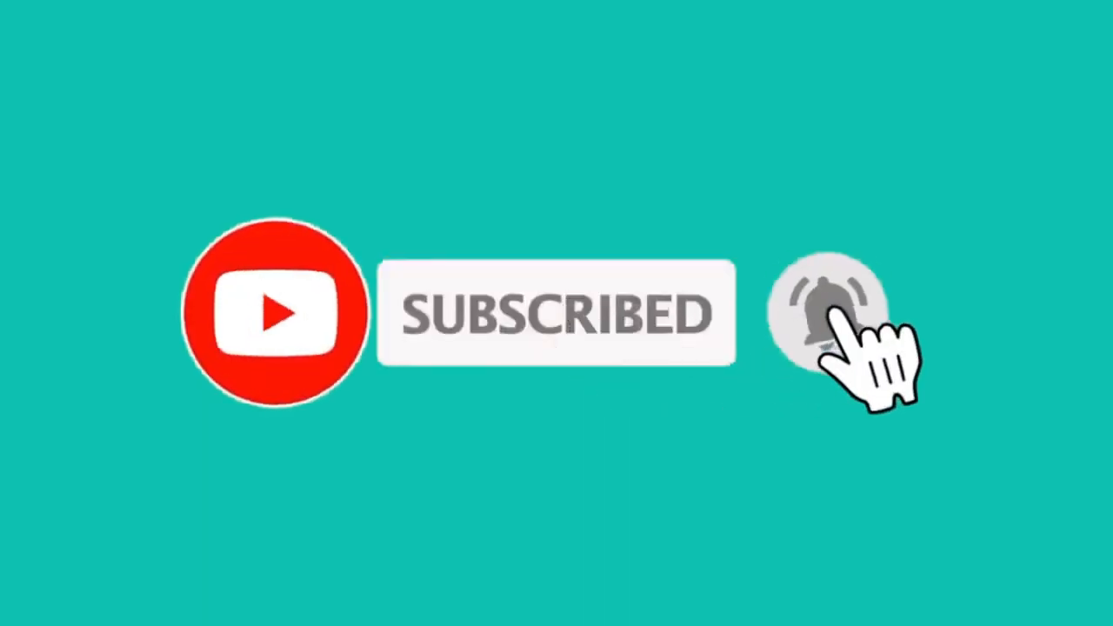